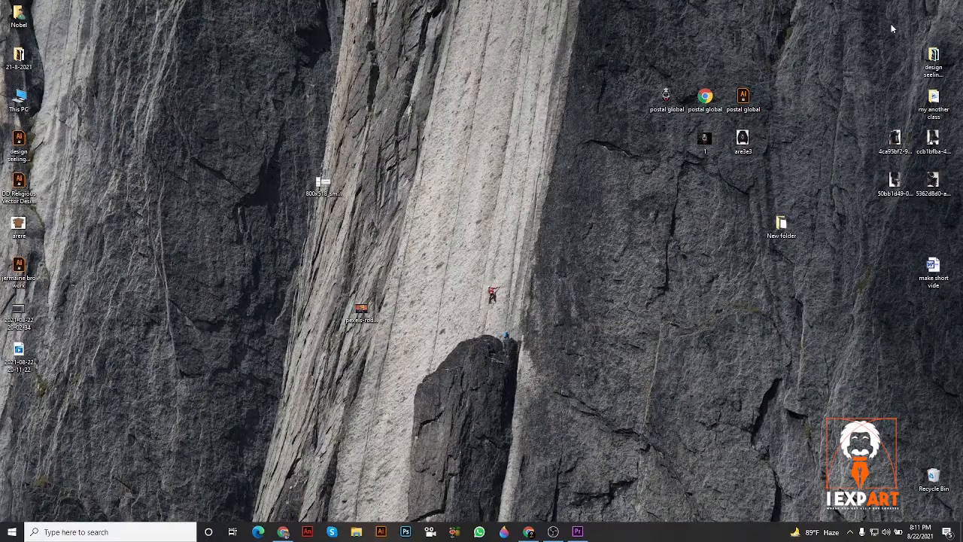
pyautogui.moveTo(443, 321)
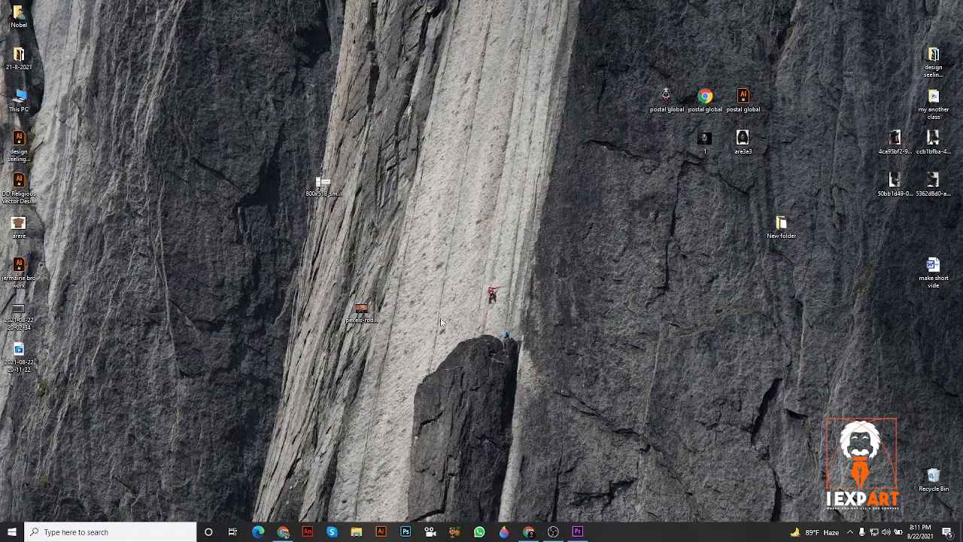
# Preview the dog video file, then return to Premiere Pro and open the Sequence menu.
pyautogui.click(602, 532)
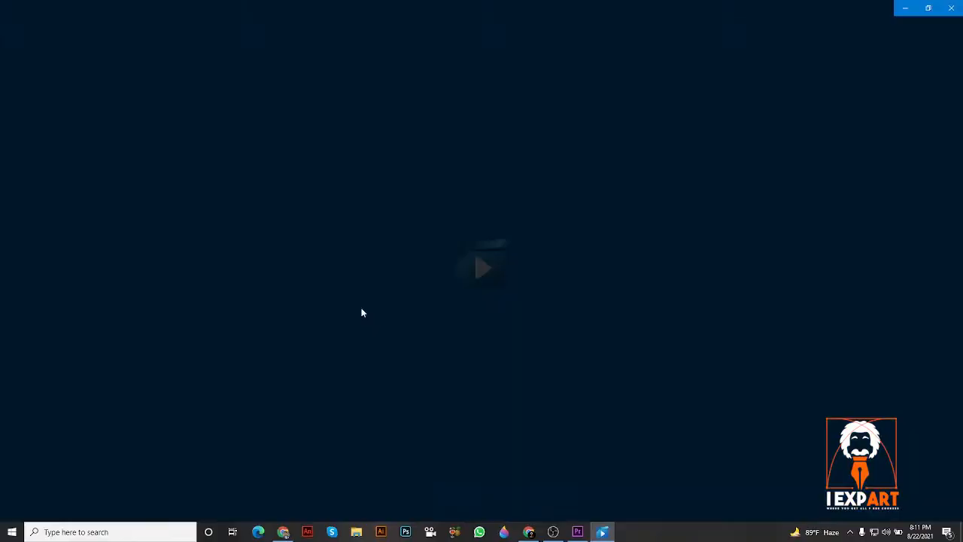
pyautogui.click(481, 267)
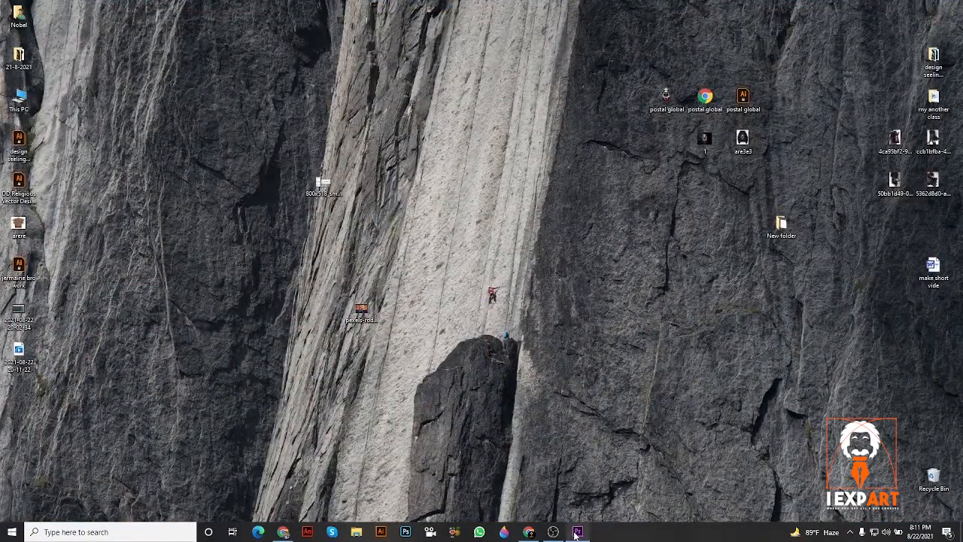
pyautogui.click(577, 532)
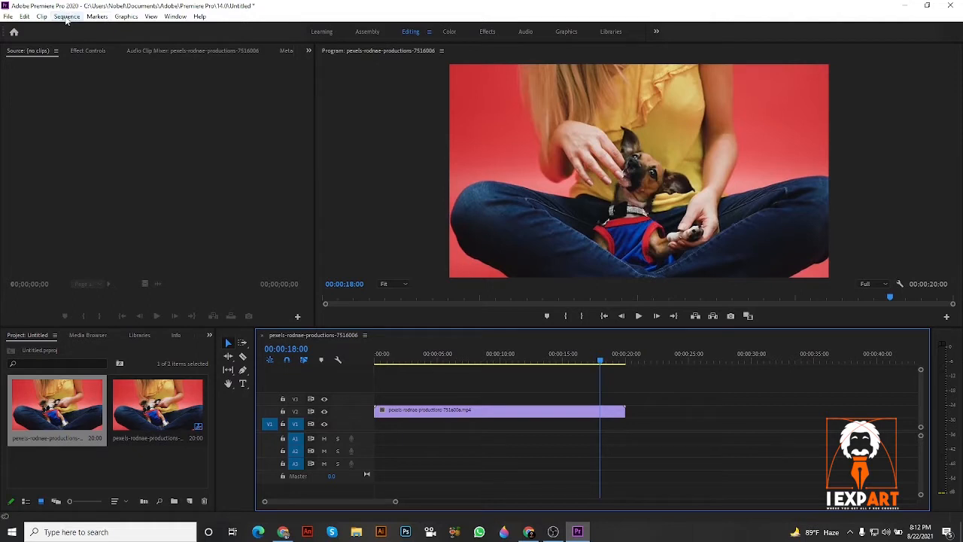
pyautogui.click(67, 17)
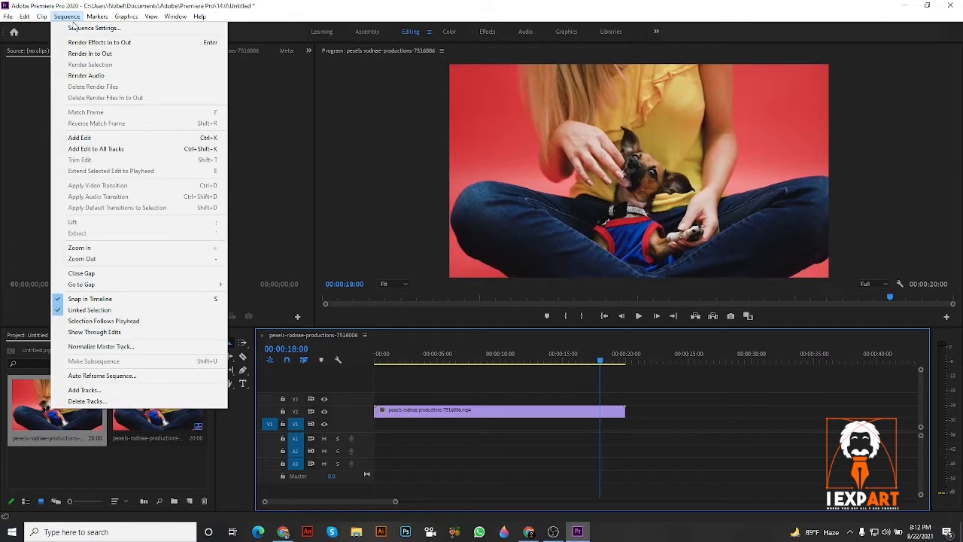
pyautogui.moveTo(93, 27)
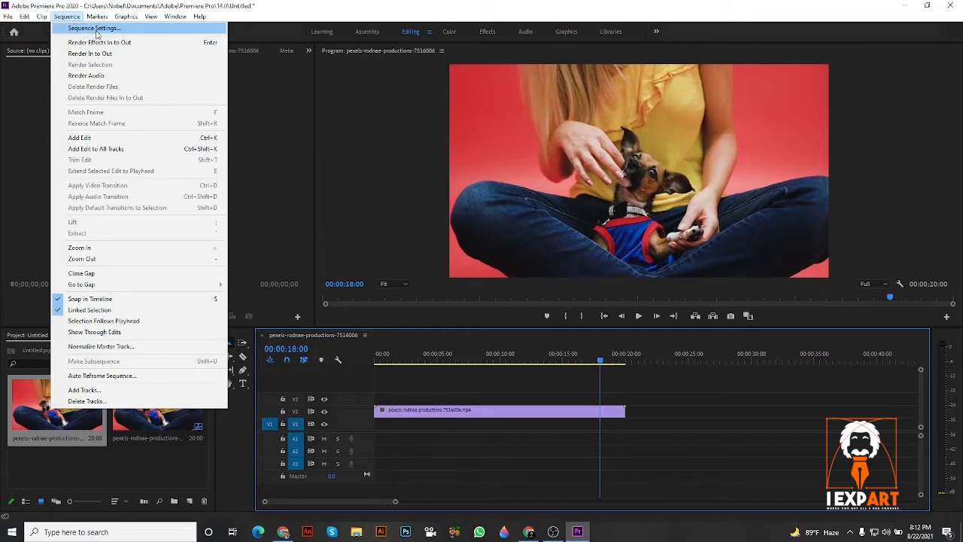
# Set the sequence frame size to 1080 wide by 1920 tall and confirm the change.
pyautogui.click(93, 27)
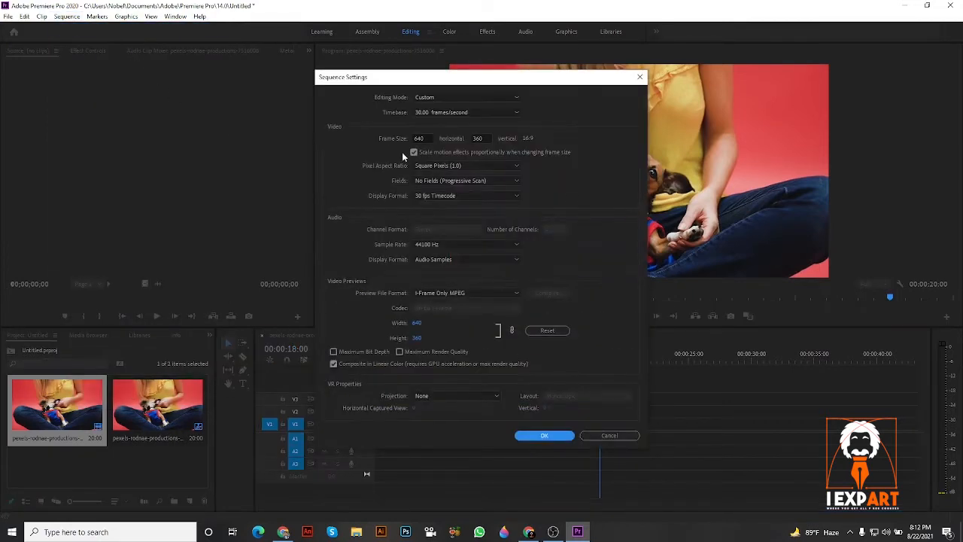
pyautogui.click(413, 152)
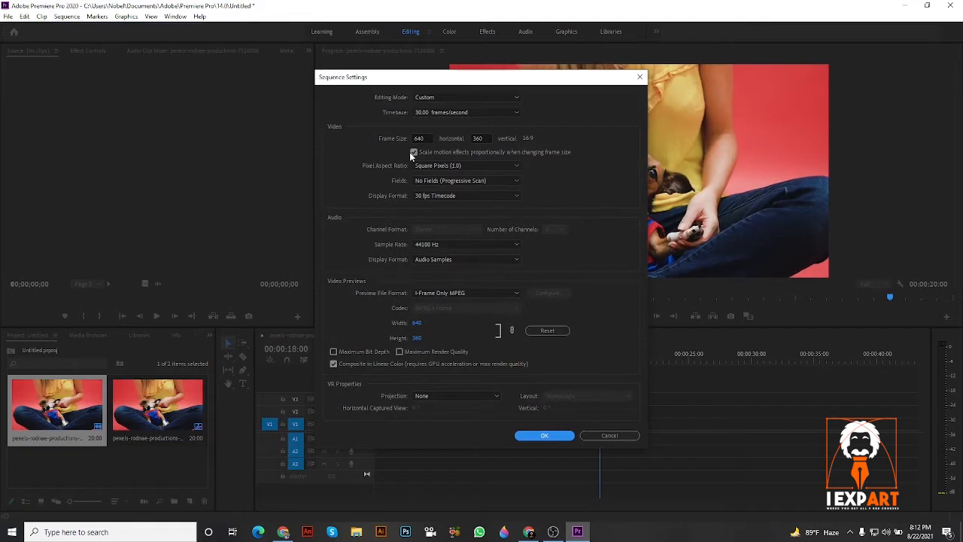
pyautogui.click(419, 138)
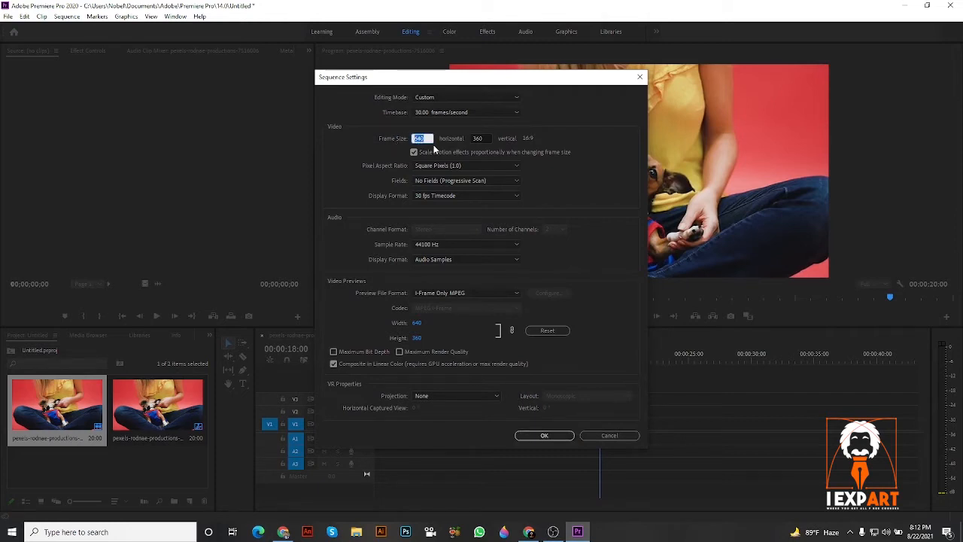
pyautogui.write('1')
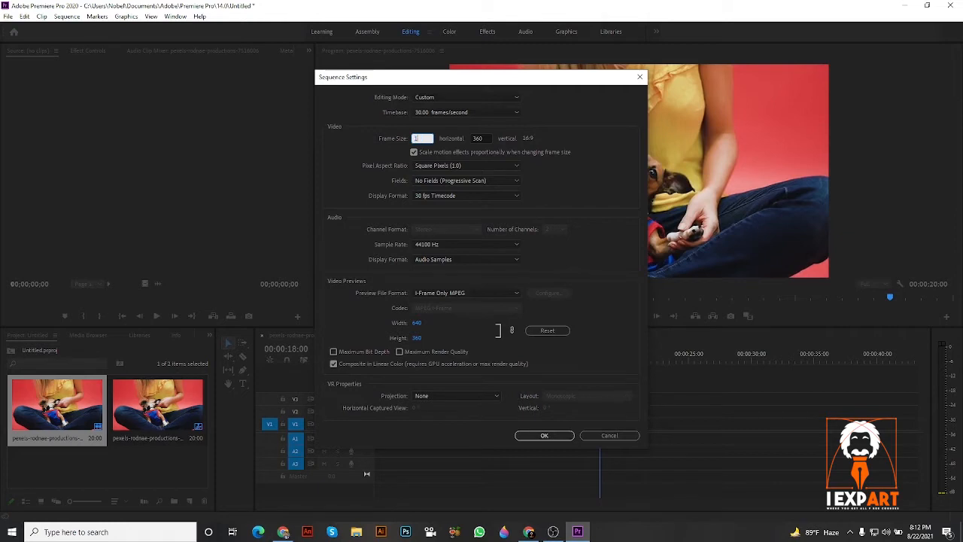
pyautogui.write('0')
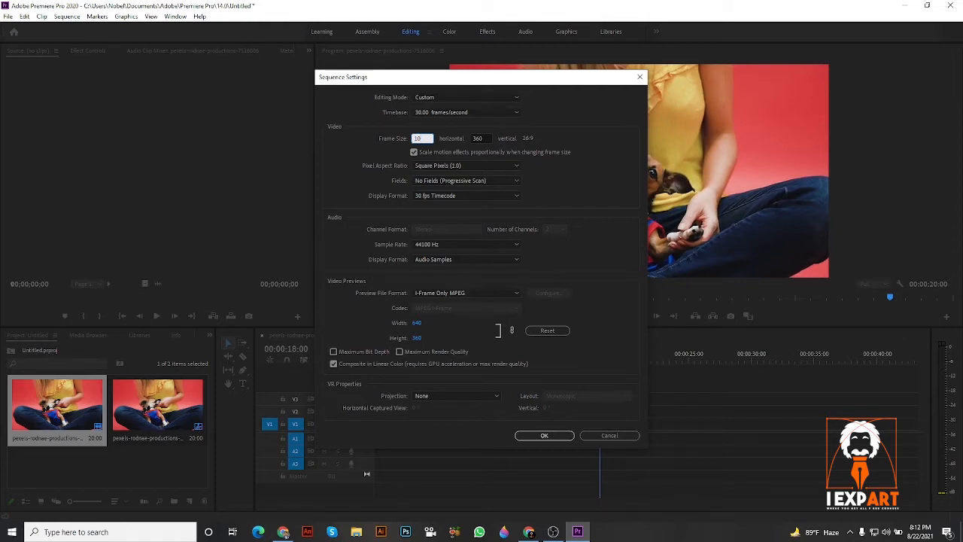
pyautogui.write('1080')
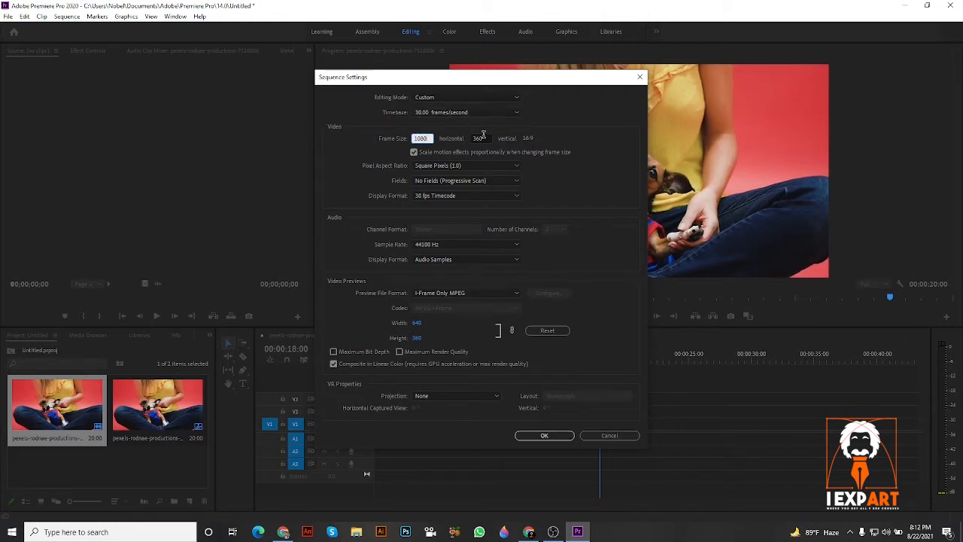
pyautogui.click(479, 138)
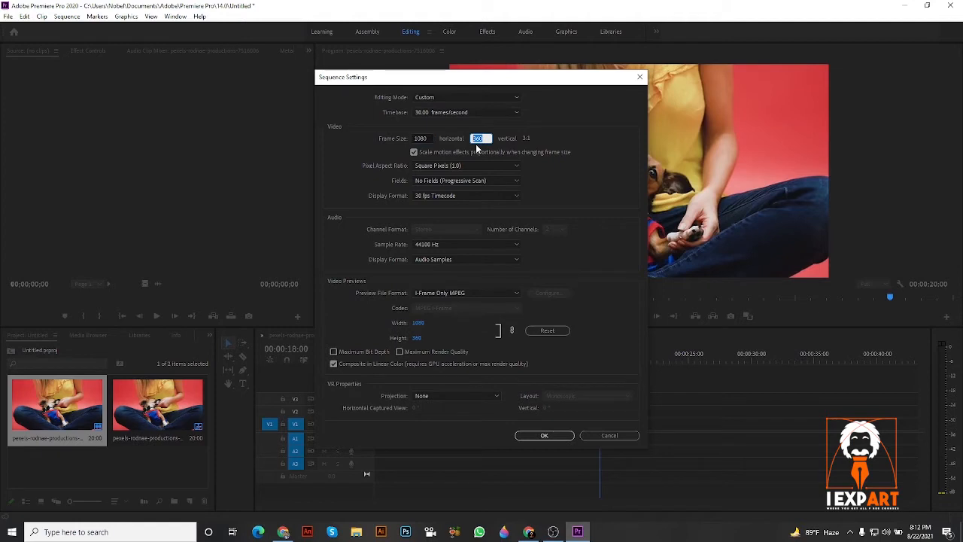
pyautogui.write('19')
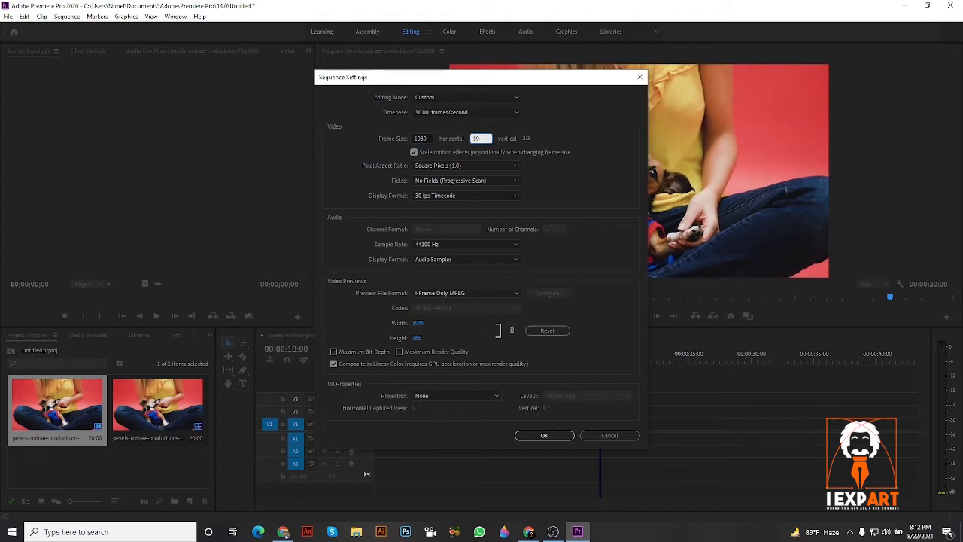
pyautogui.write('1920')
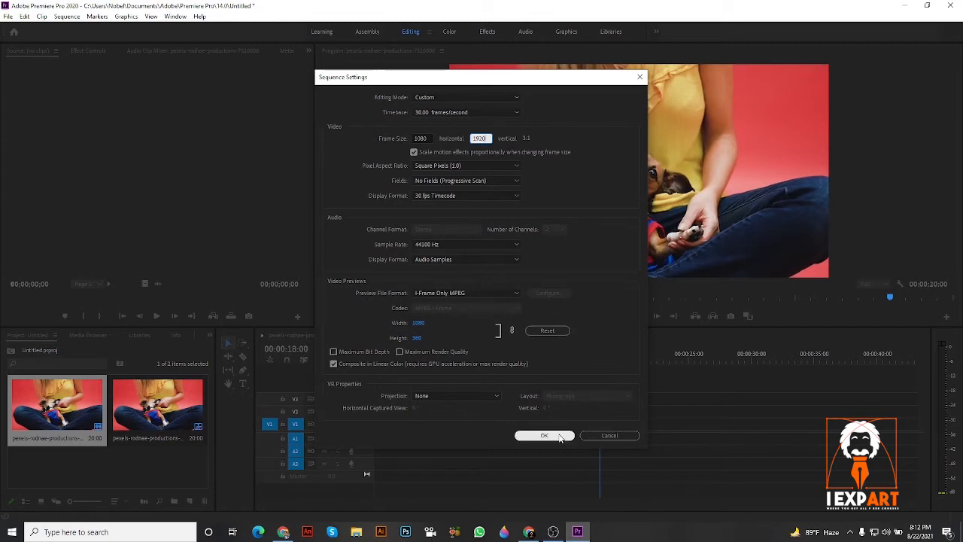
pyautogui.click(545, 435)
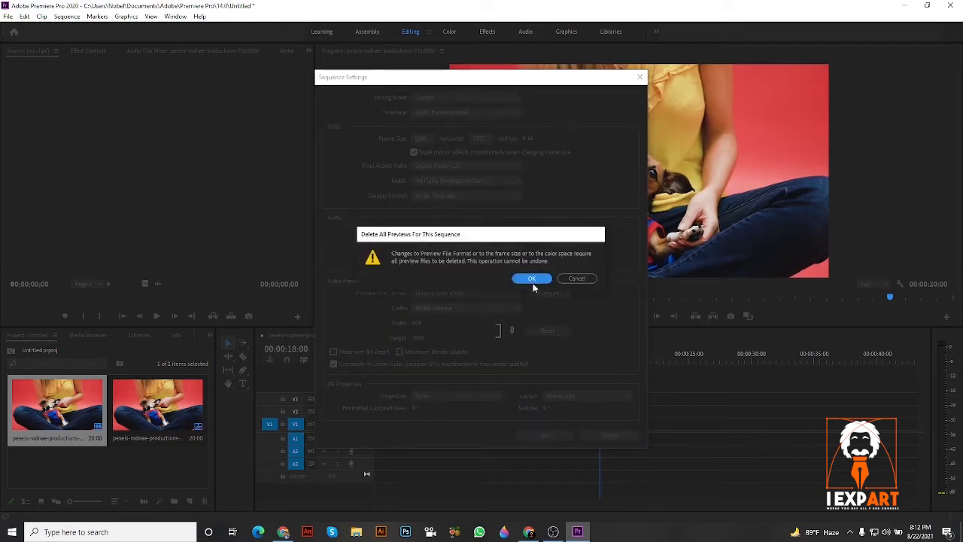
pyautogui.click(531, 278)
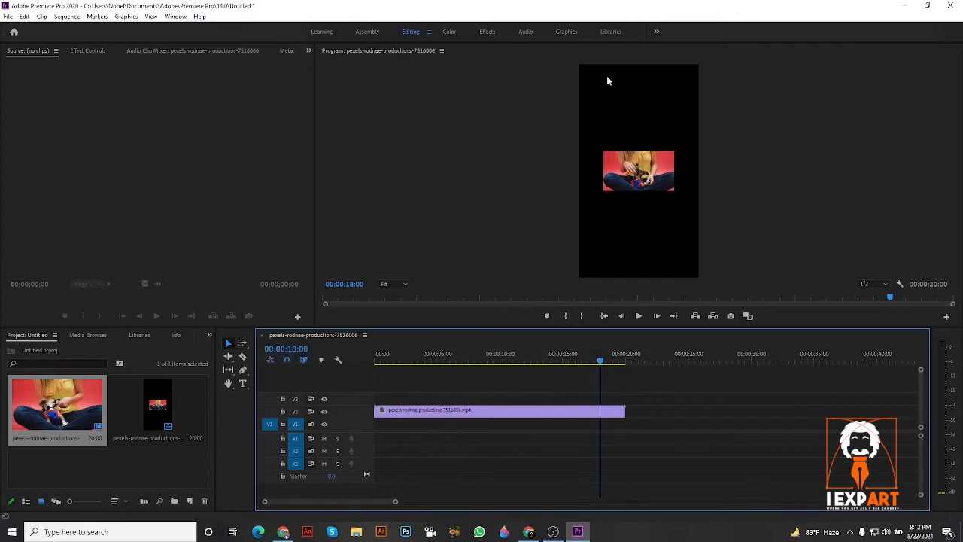
pyautogui.moveTo(617, 117)
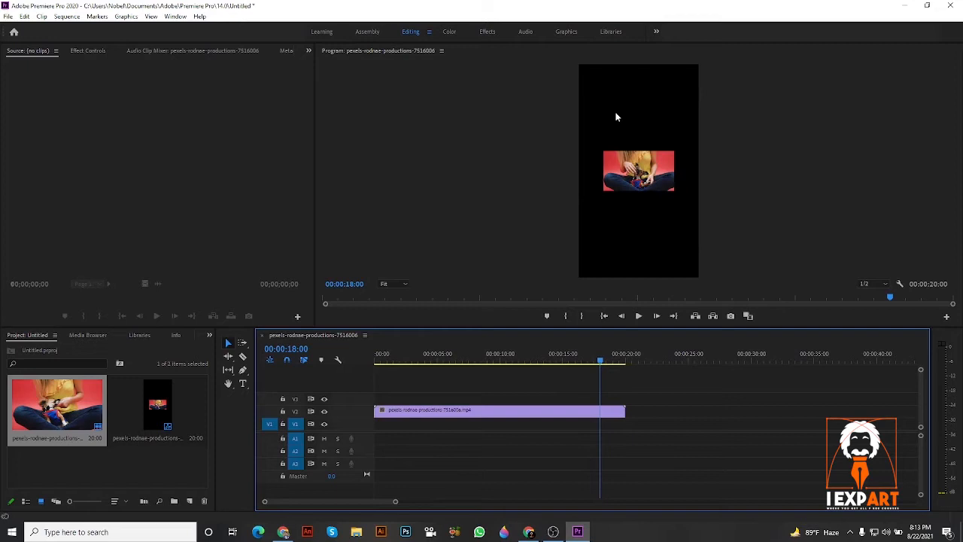
pyautogui.moveTo(717, 152)
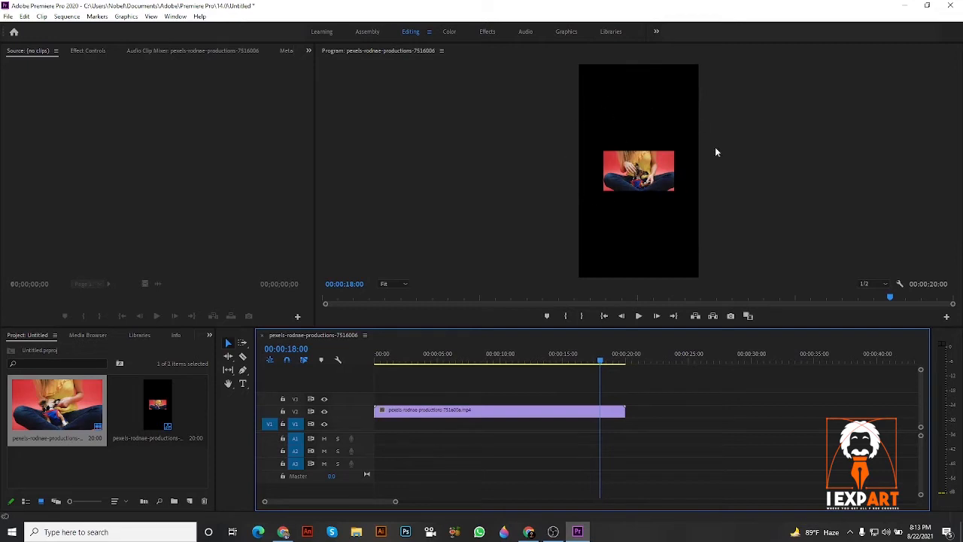
pyautogui.moveTo(634, 194)
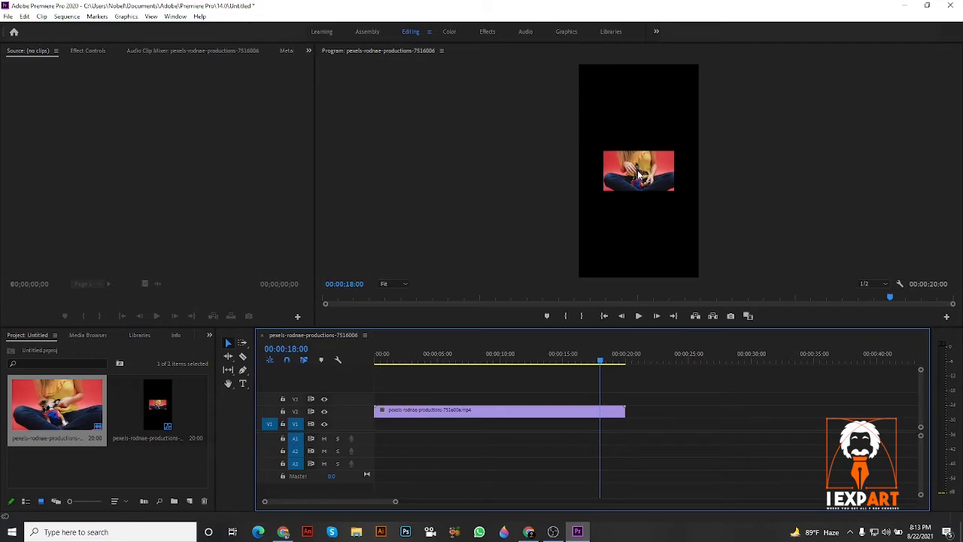
# Scale the dog clip up to fill the 1080x1920 frame and play the sequence back twice.
pyautogui.click(638, 171)
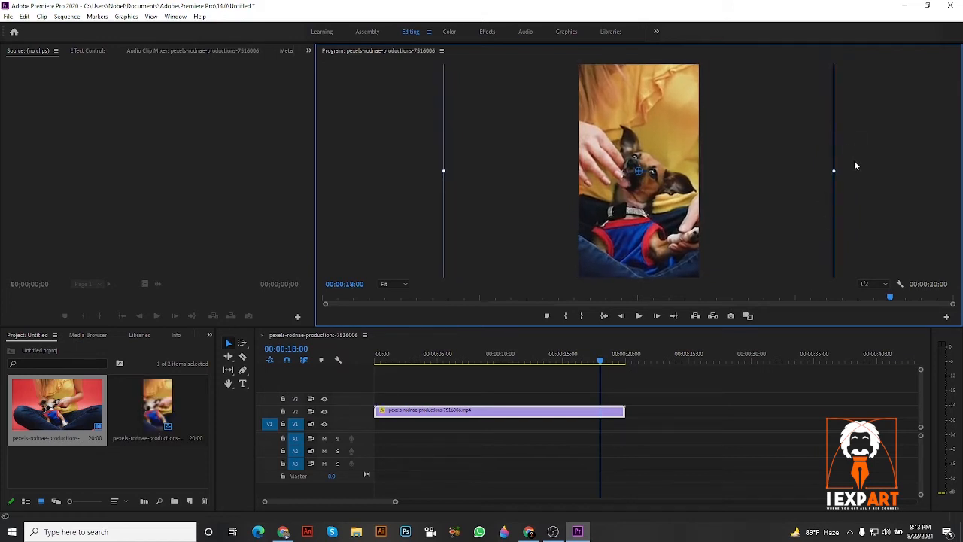
pyautogui.moveTo(639, 316)
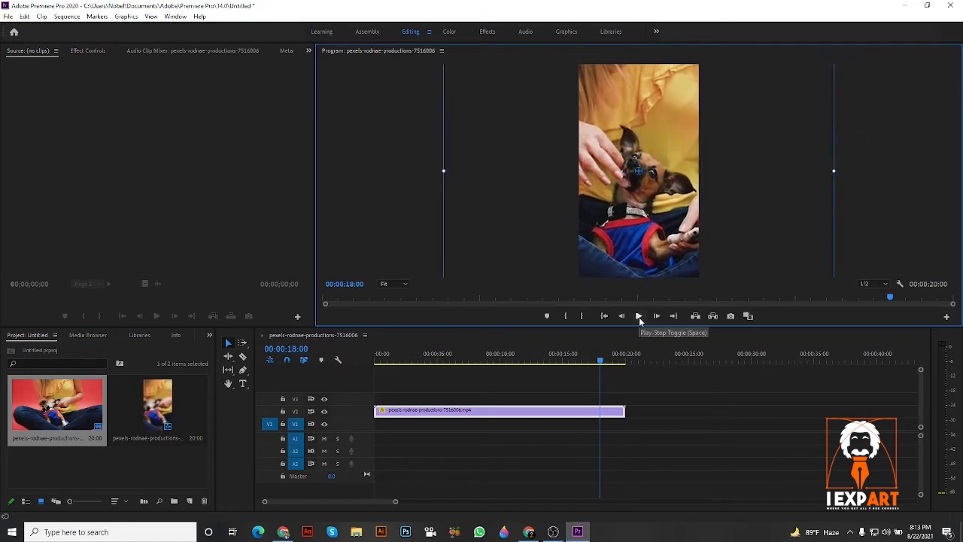
pyautogui.click(639, 315)
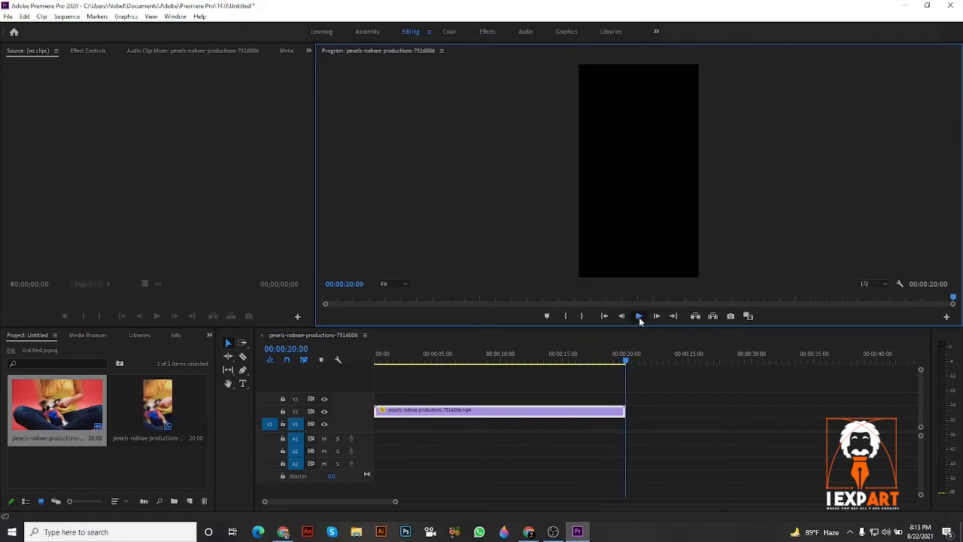
pyautogui.click(638, 315)
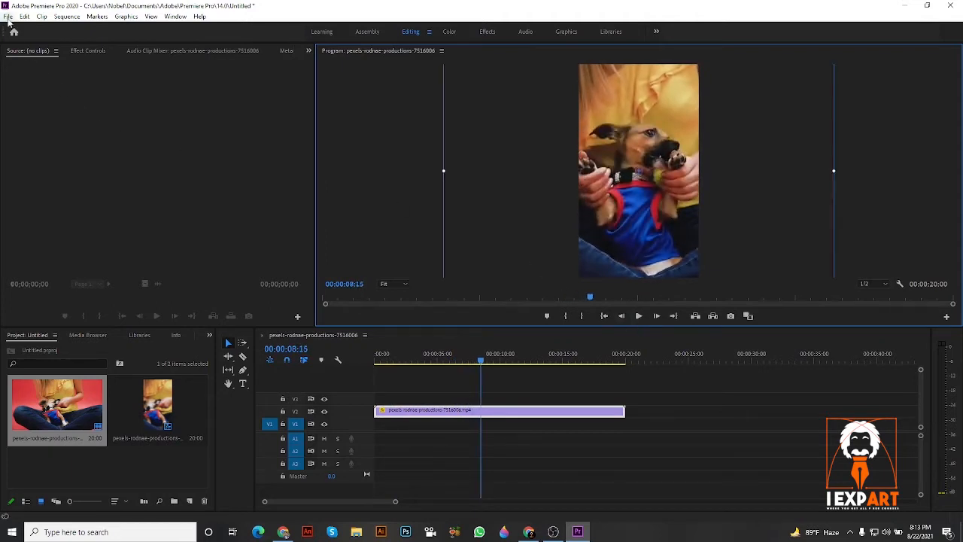
# Export the sequence to the desktop as H.264 with the Match Source - High bitrate preset.
pyautogui.click(7, 16)
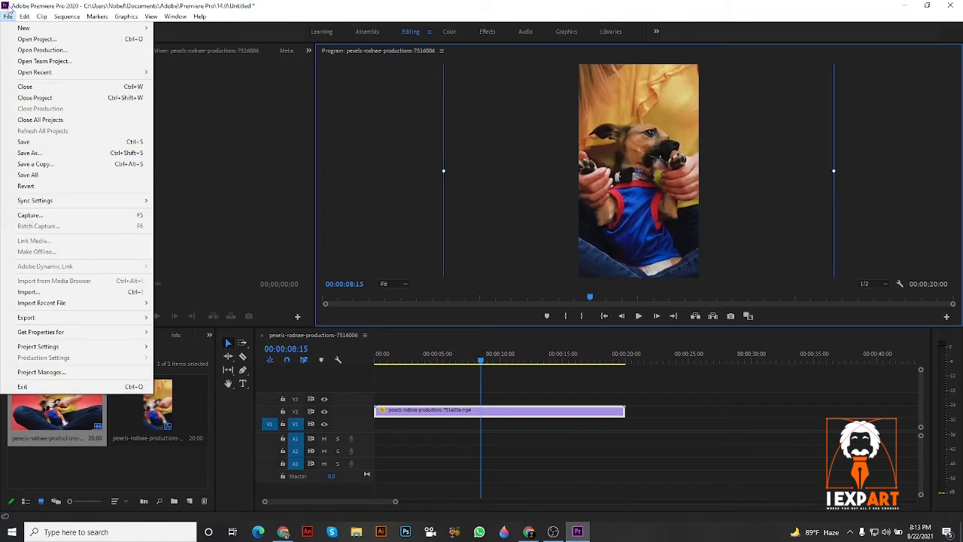
pyautogui.moveTo(27, 316)
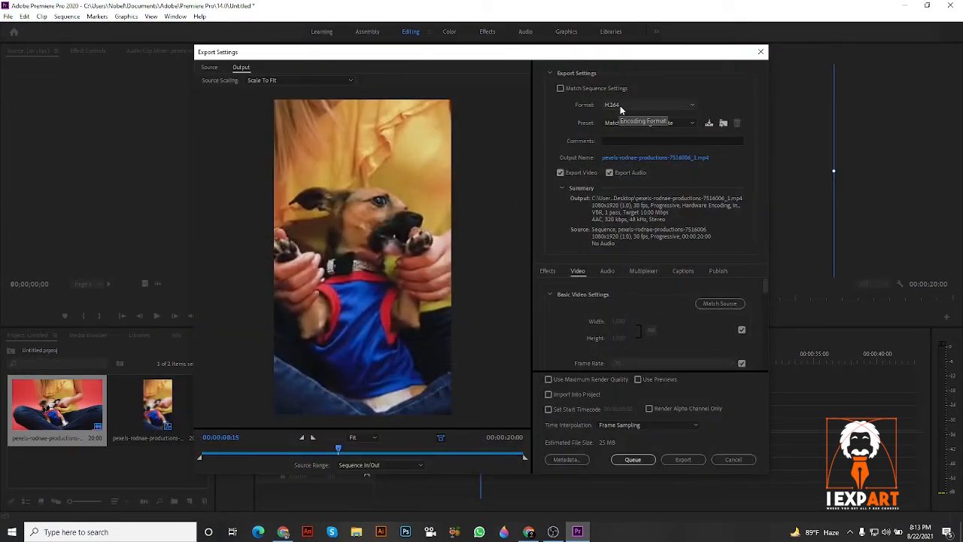
pyautogui.click(647, 104)
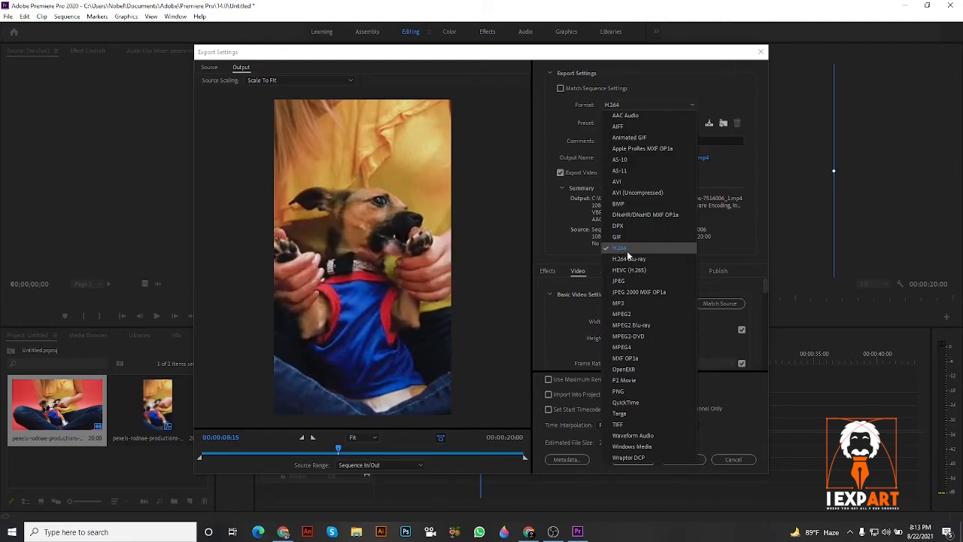
pyautogui.click(617, 249)
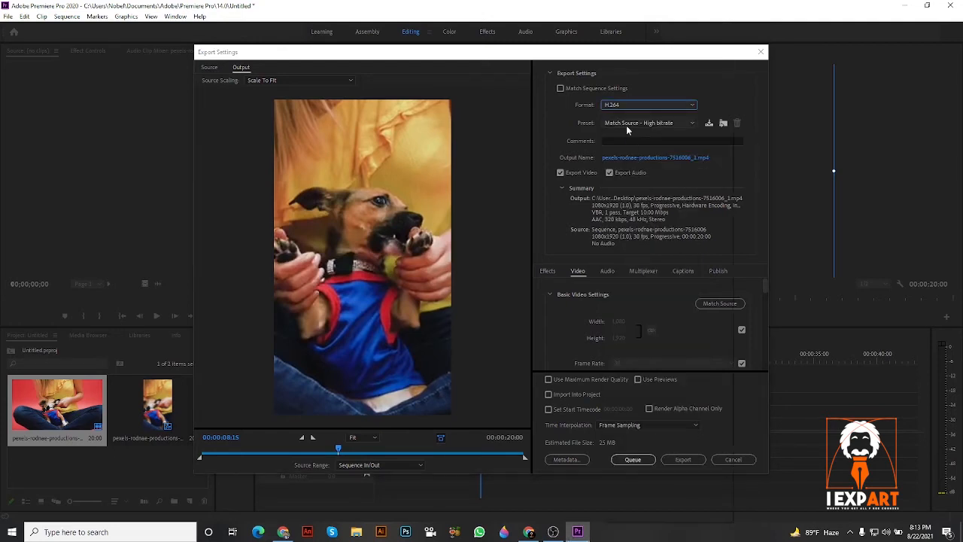
pyautogui.click(650, 122)
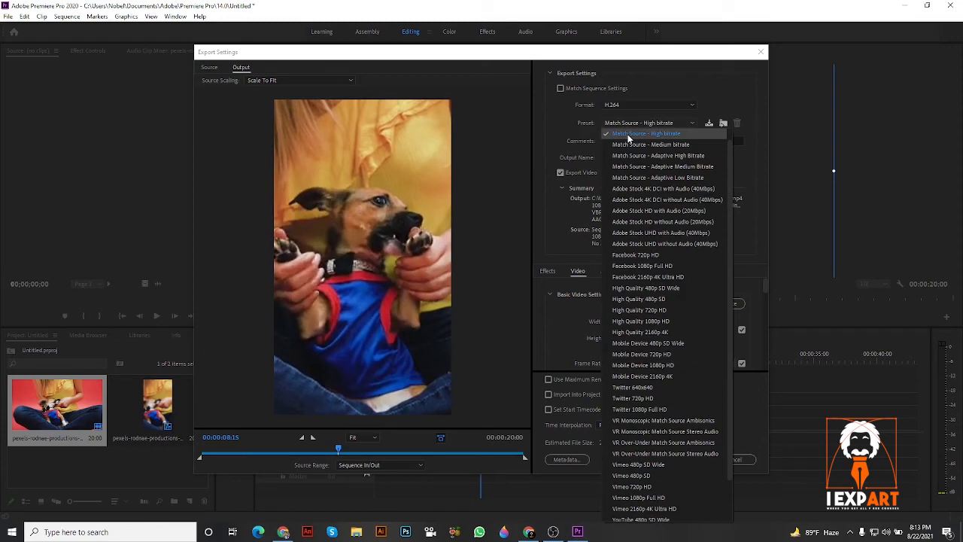
pyautogui.click(646, 134)
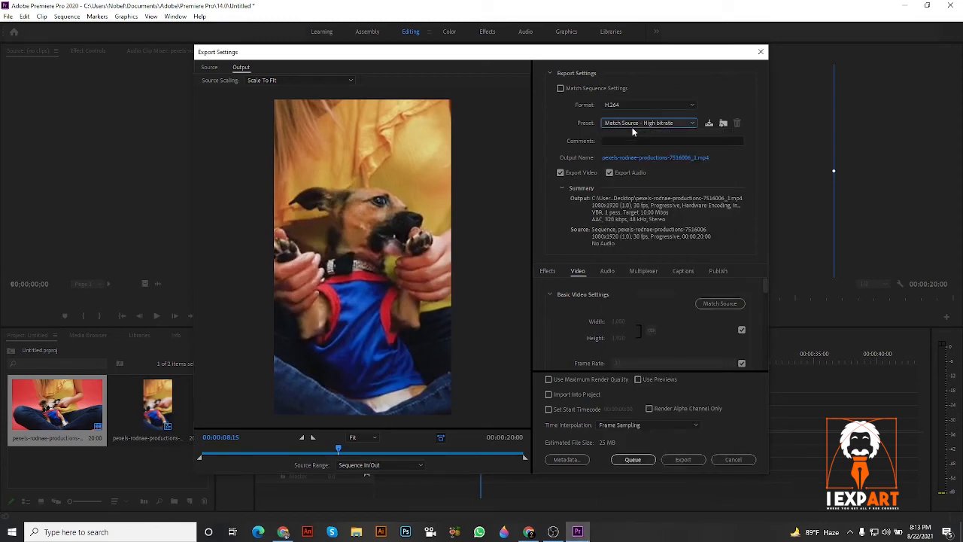
pyautogui.moveTo(647, 123)
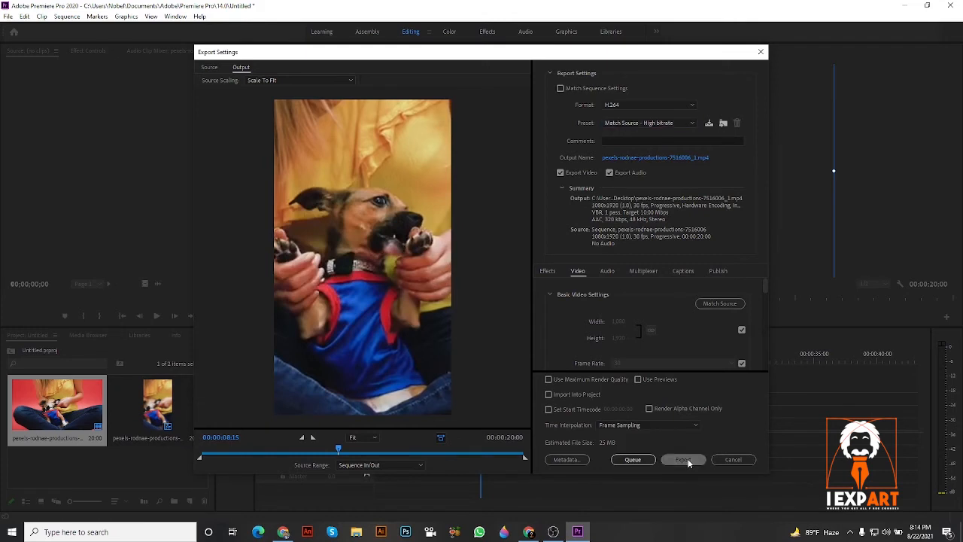
pyautogui.click(684, 459)
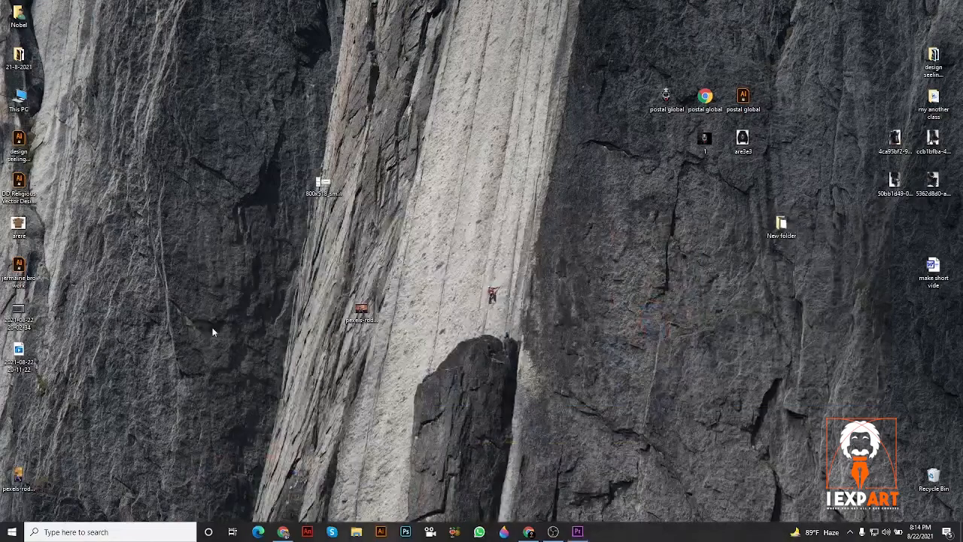
# Select the exported pexels-rodnae-productions dog video on the desktop.
pyautogui.click(19, 471)
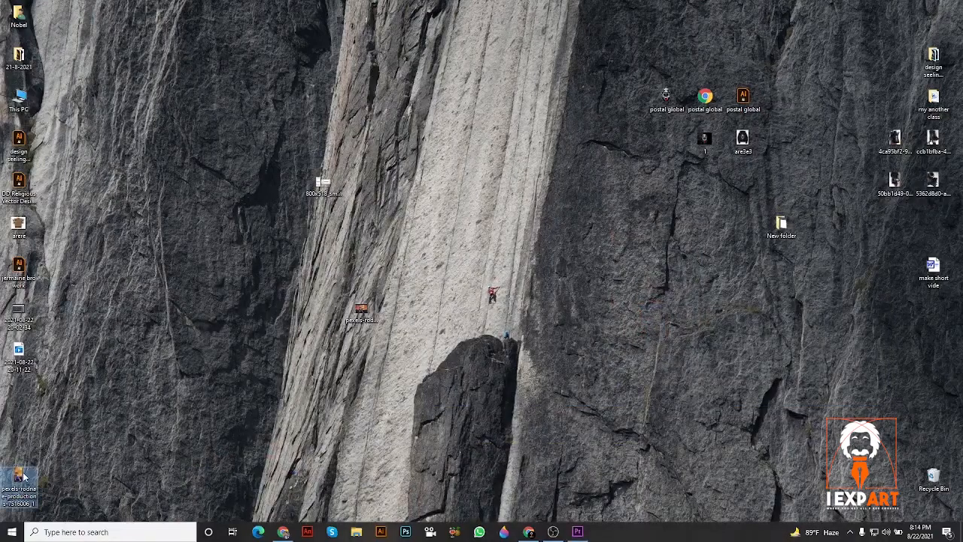